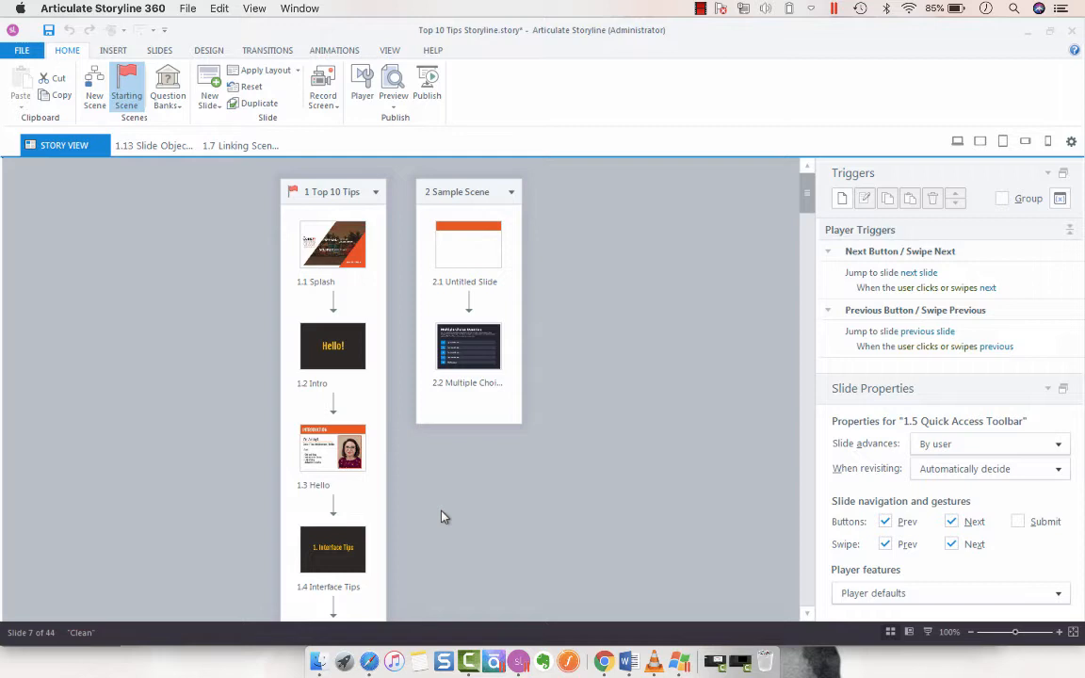
{"action": "mouse_move", "coordinate": [636, 431]}
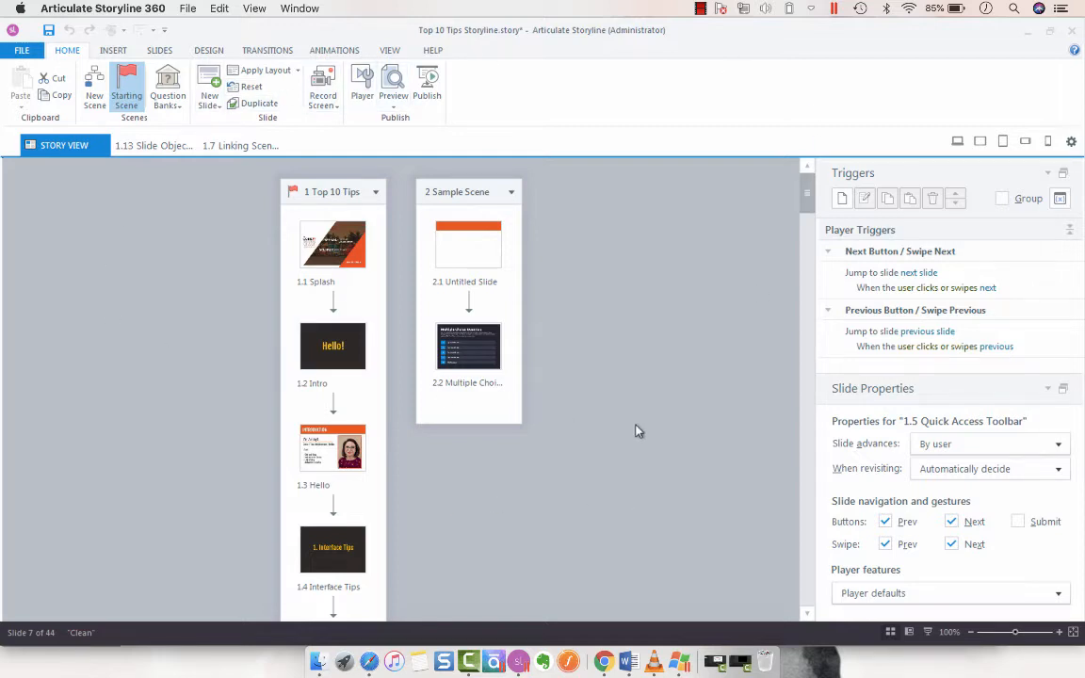
{"action": "mouse_move", "coordinate": [509, 214]}
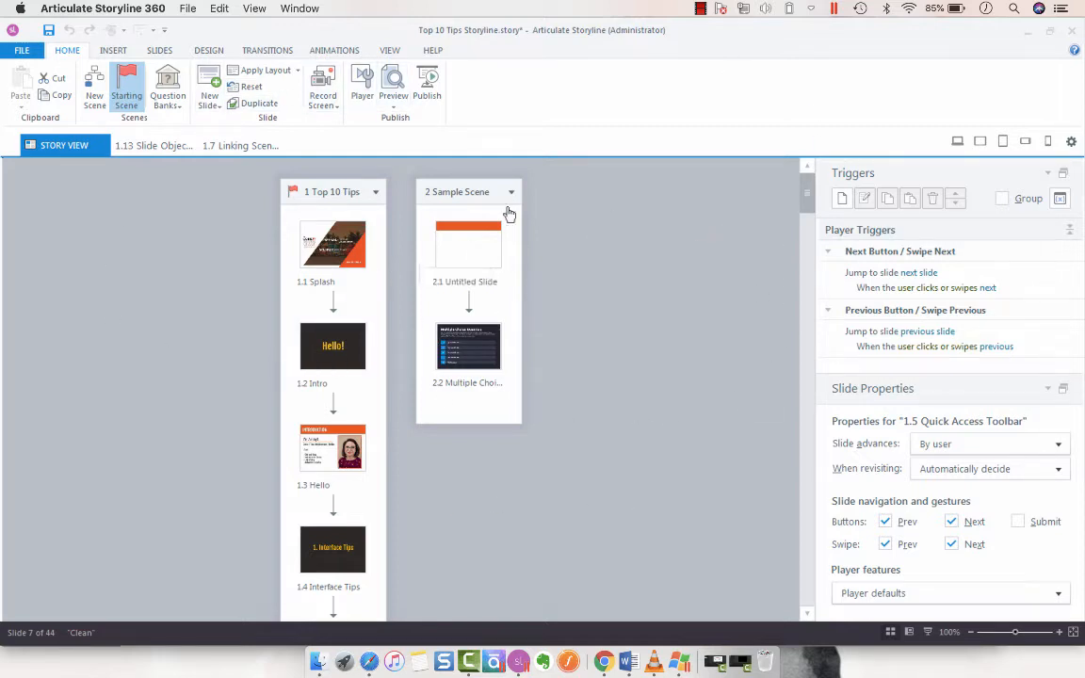
Step: Collapse and re-expand the slides of scene 1 'Top 10 Tips' in Story View
{"action": "left_click", "coordinate": [382, 192]}
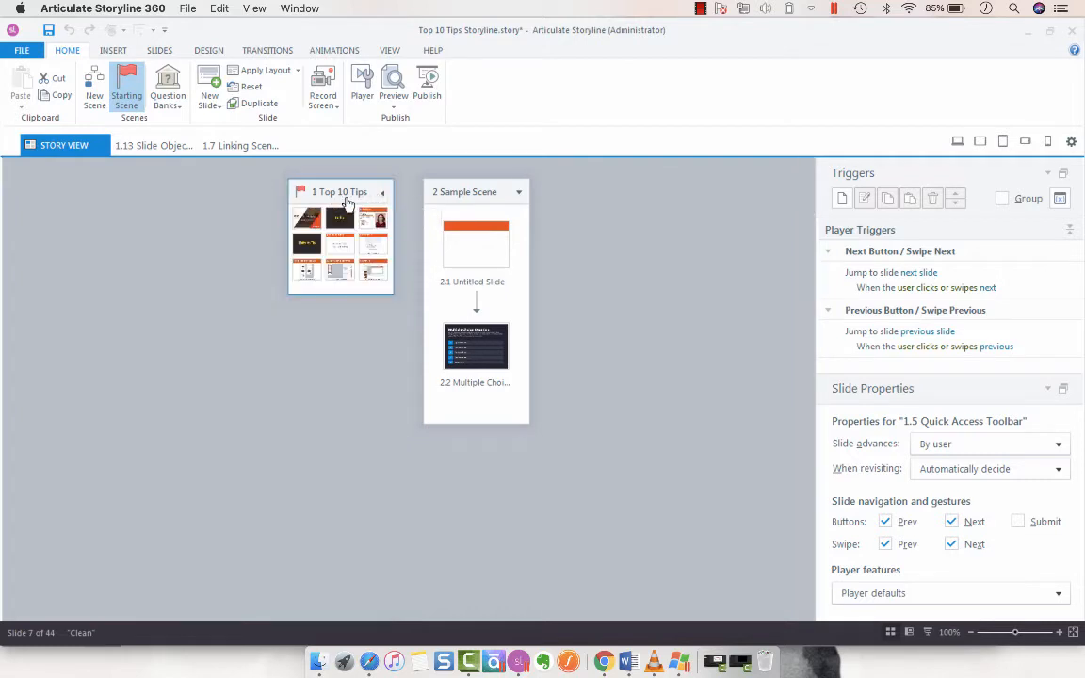
{"action": "mouse_move", "coordinate": [520, 197]}
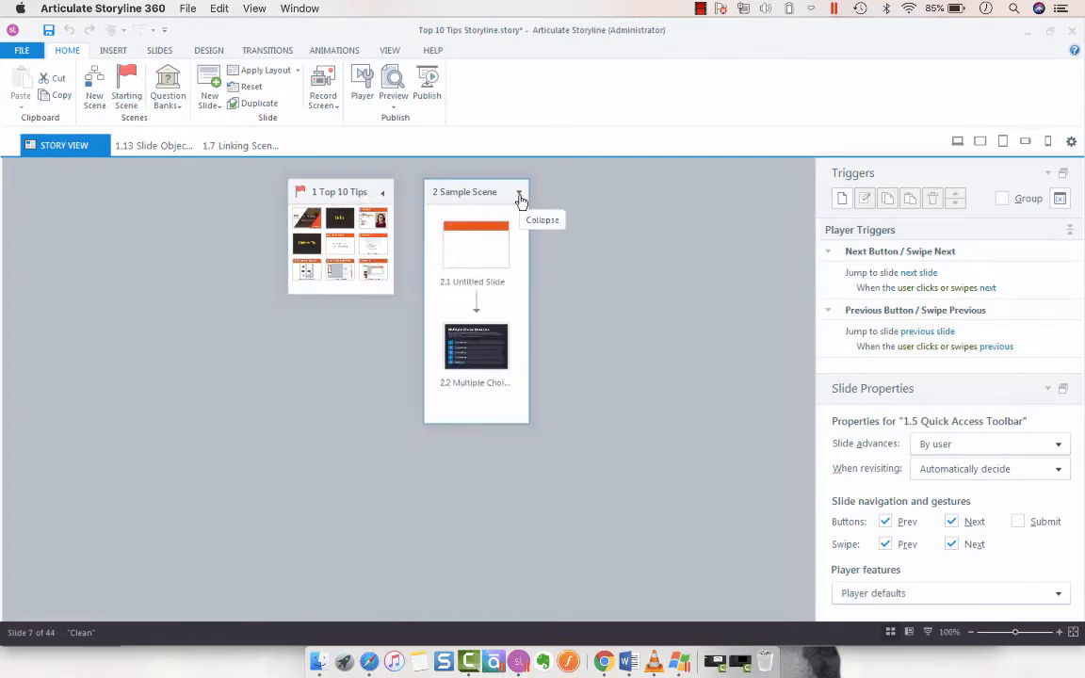
{"action": "left_click", "coordinate": [383, 192]}
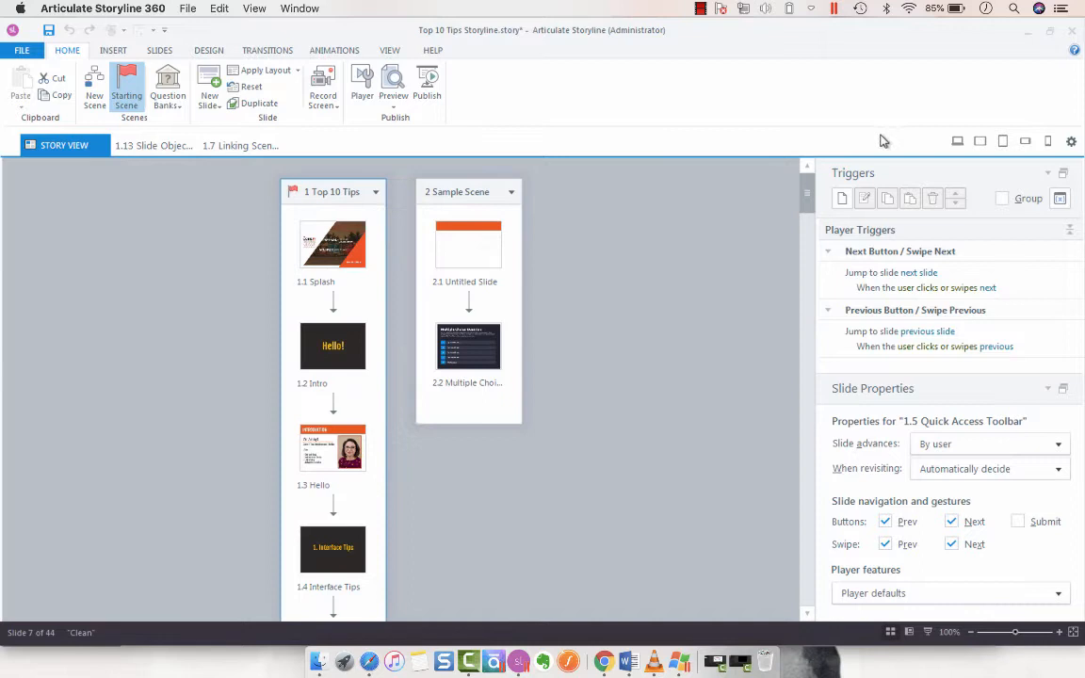
Step: Scroll to the end of scene 1 and select 1.43 Adjusting Course Thumbnail, then 1.44 Closing
{"action": "scroll", "scroll_direction": "down", "scroll_amount": 3}
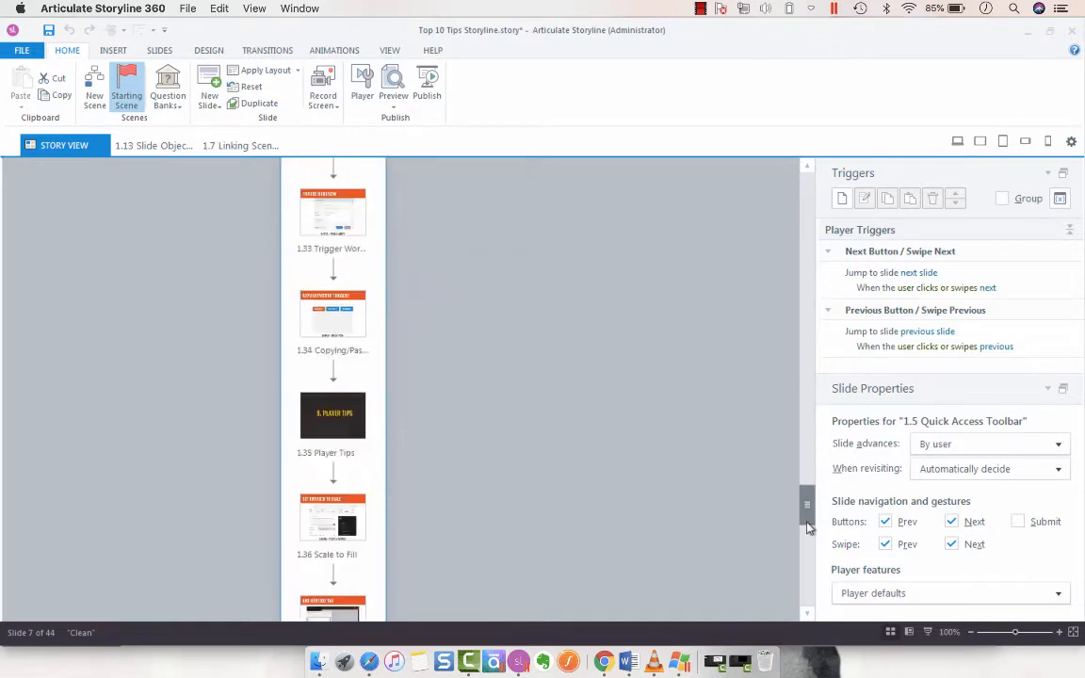
{"action": "scroll", "scroll_direction": "down", "scroll_amount": 3}
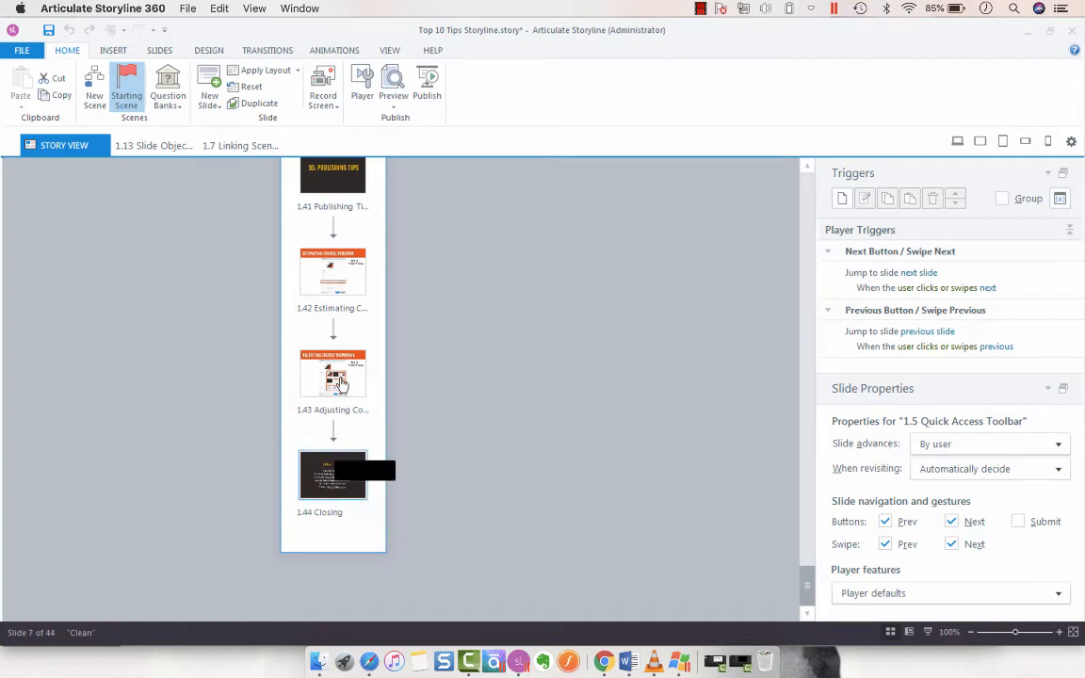
{"action": "left_click", "coordinate": [331, 373]}
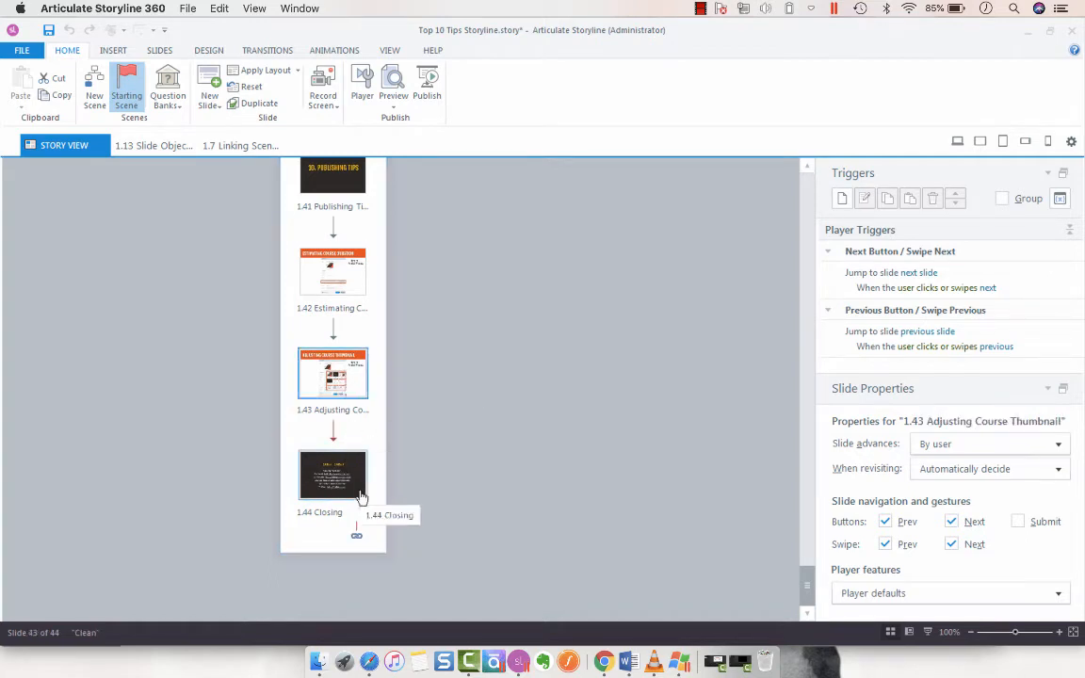
{"action": "left_click", "coordinate": [331, 475]}
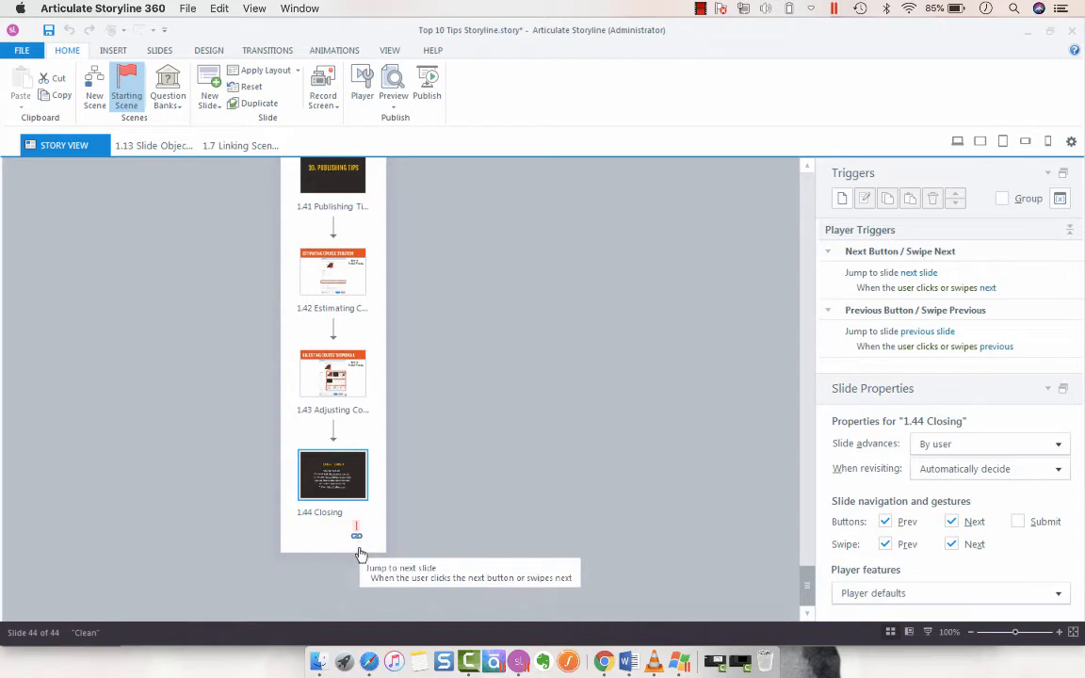
{"action": "mouse_move", "coordinate": [366, 380]}
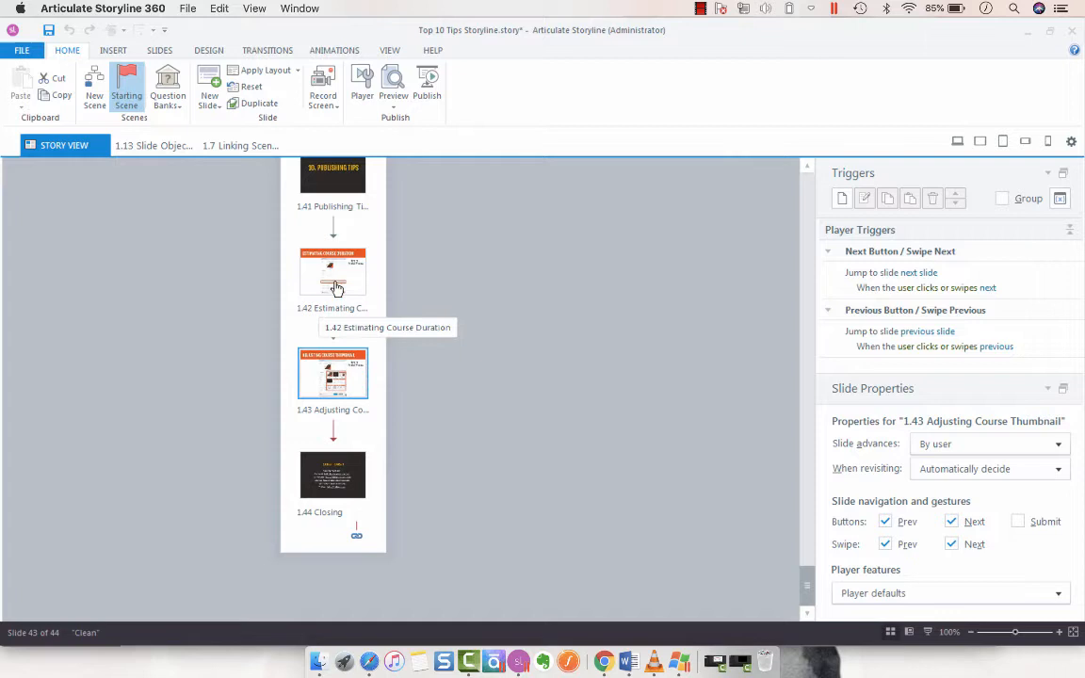
Step: Reselect the 1.44 Closing slide to prepare its scene link
{"action": "left_click", "coordinate": [332, 474]}
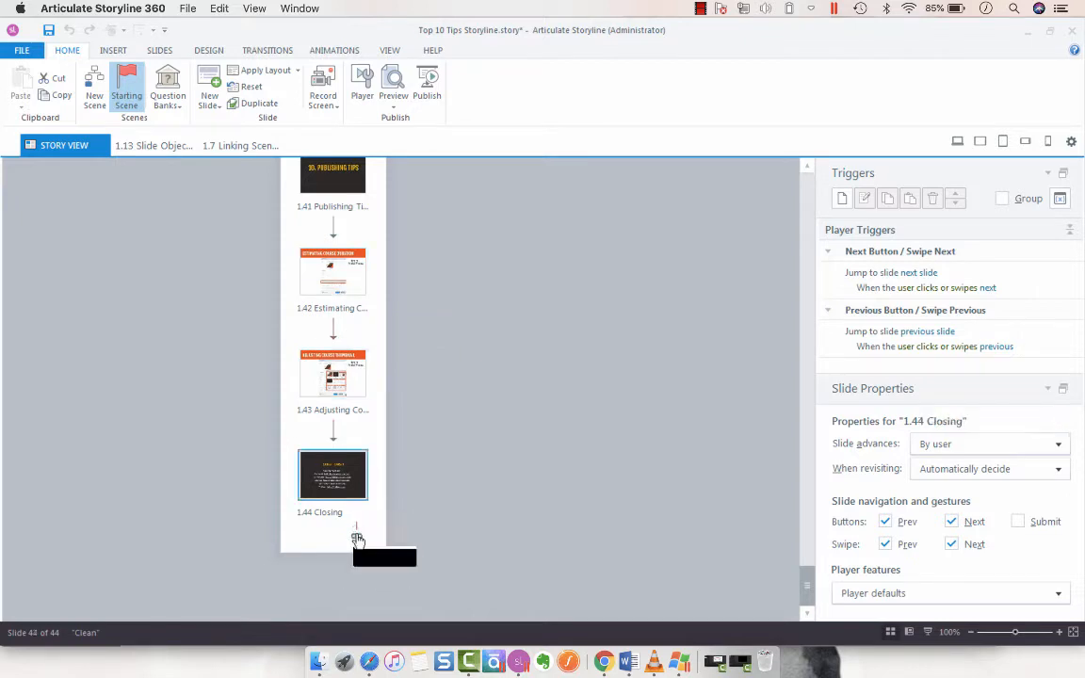
{"action": "mouse_move", "coordinate": [356, 537]}
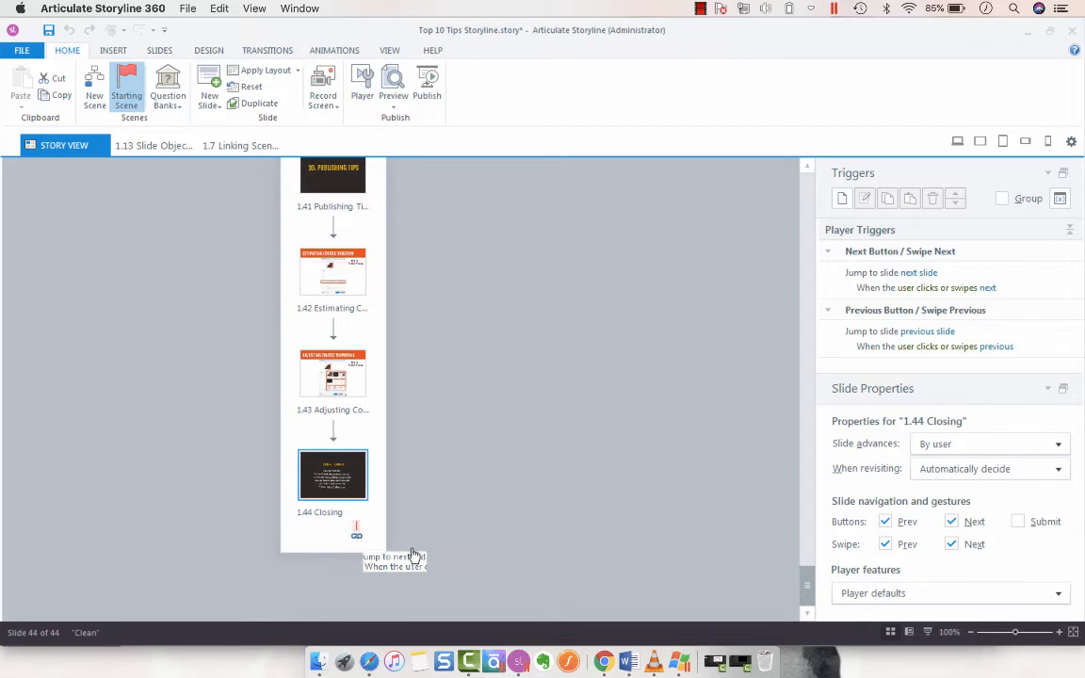
{"action": "mouse_move", "coordinate": [356, 537]}
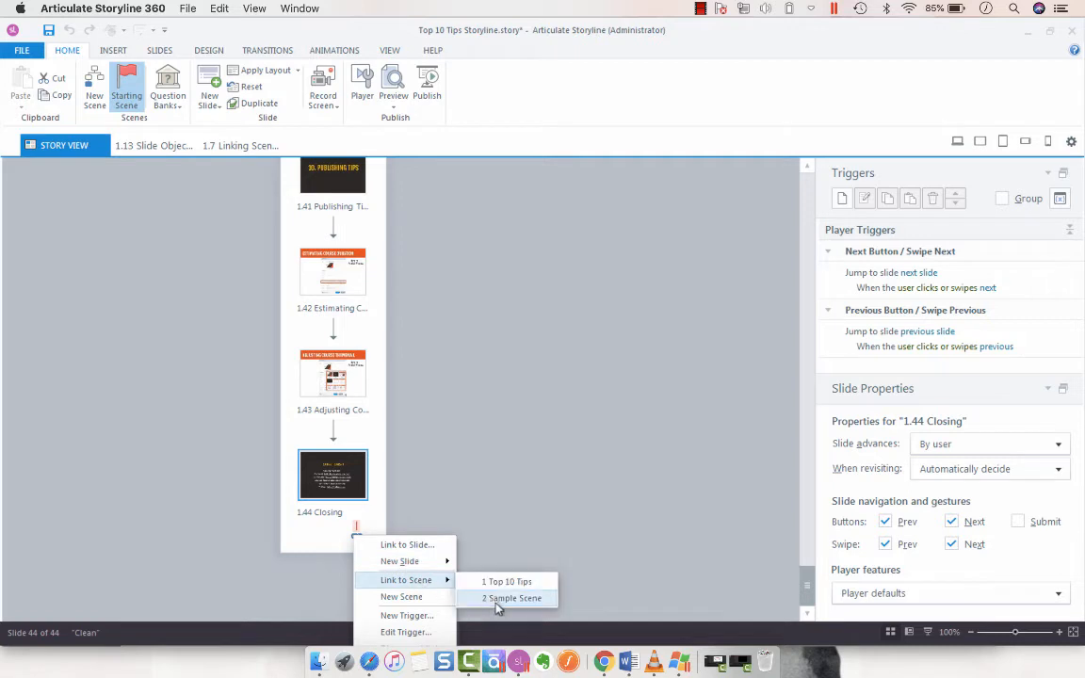
{"action": "mouse_move", "coordinate": [403, 595]}
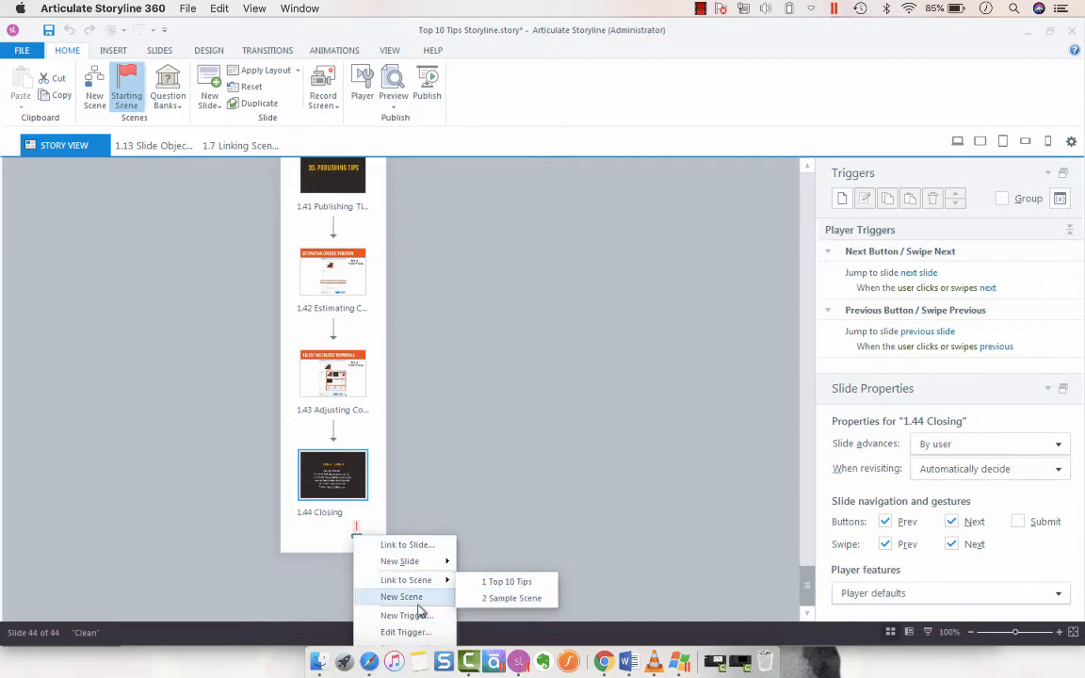
{"action": "mouse_move", "coordinate": [407, 544]}
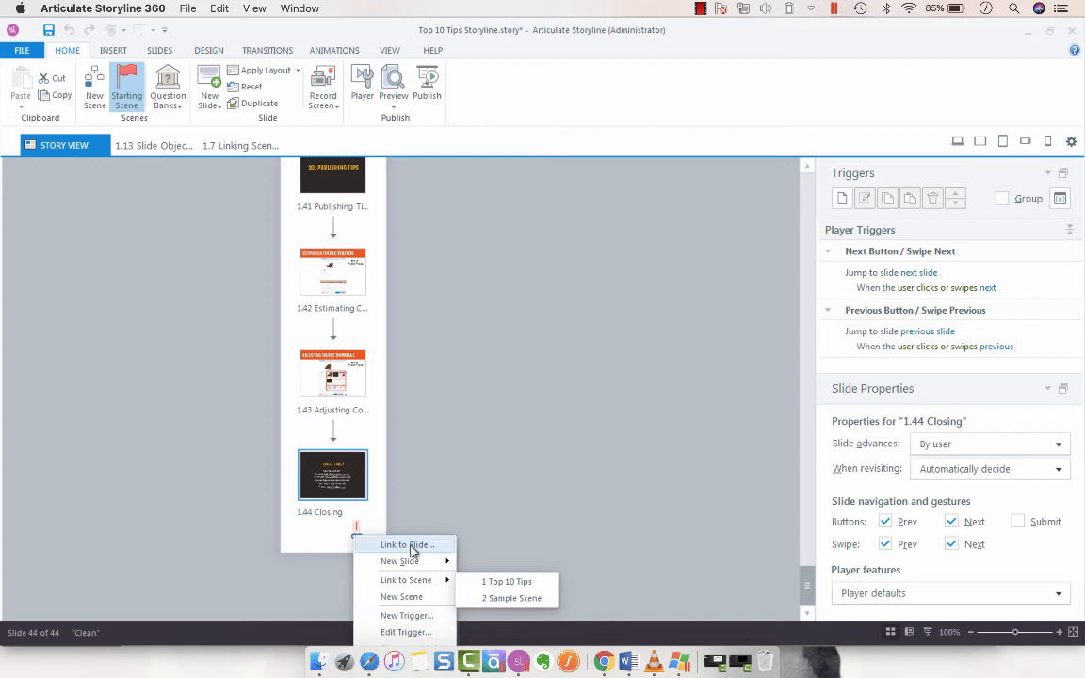
{"action": "mouse_move", "coordinate": [407, 580]}
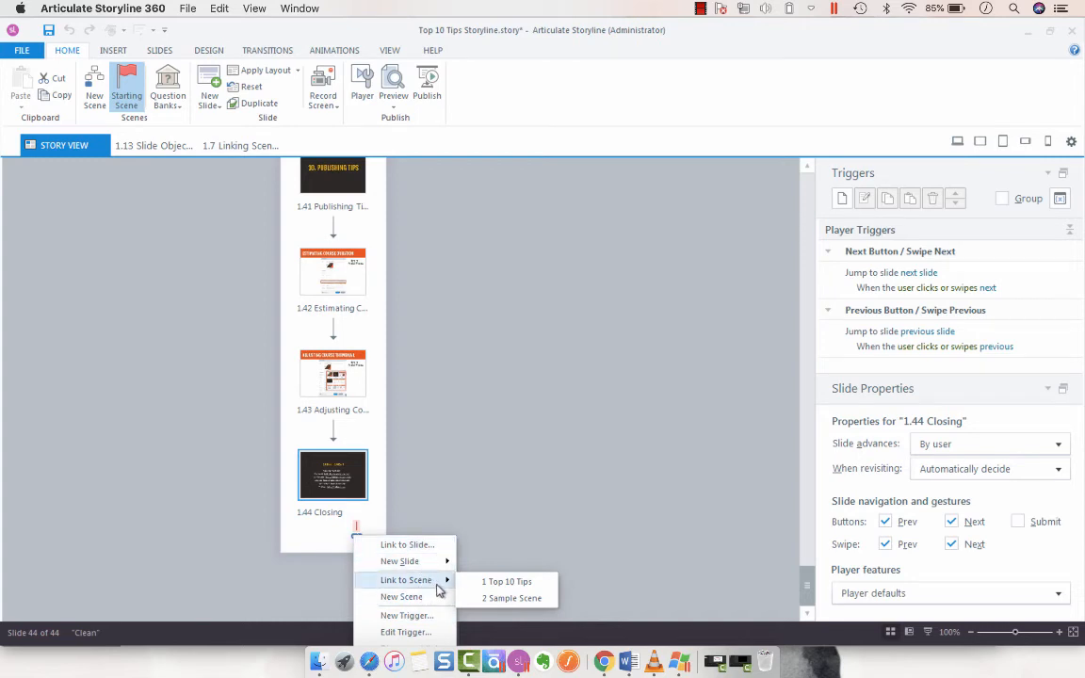
{"action": "mouse_move", "coordinate": [489, 584]}
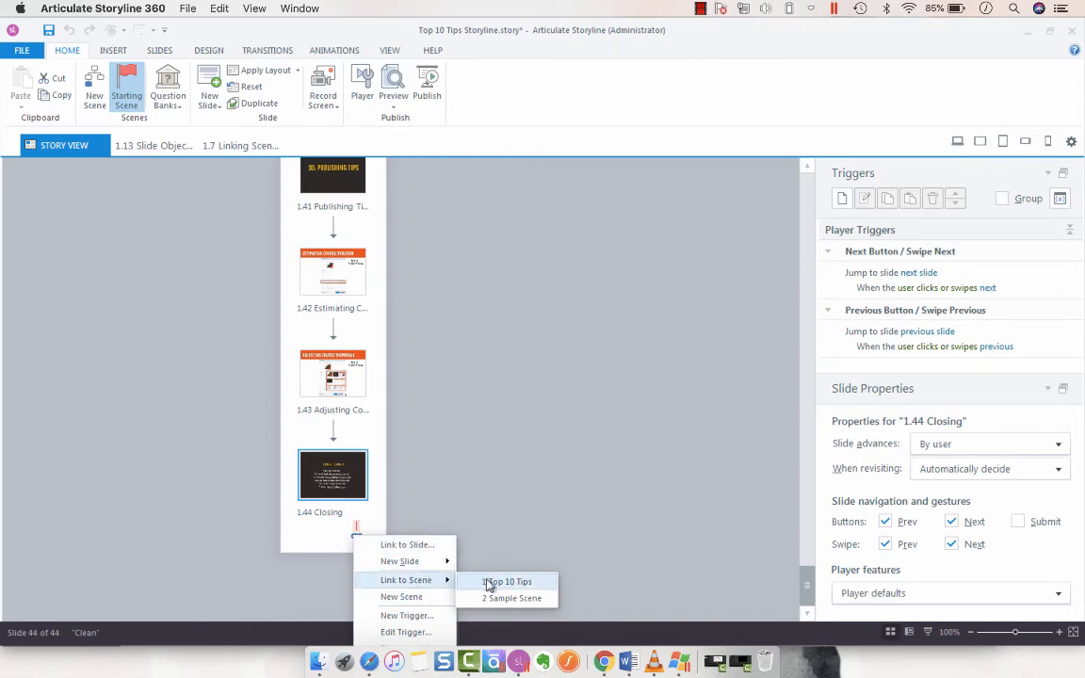
{"action": "mouse_move", "coordinate": [512, 599]}
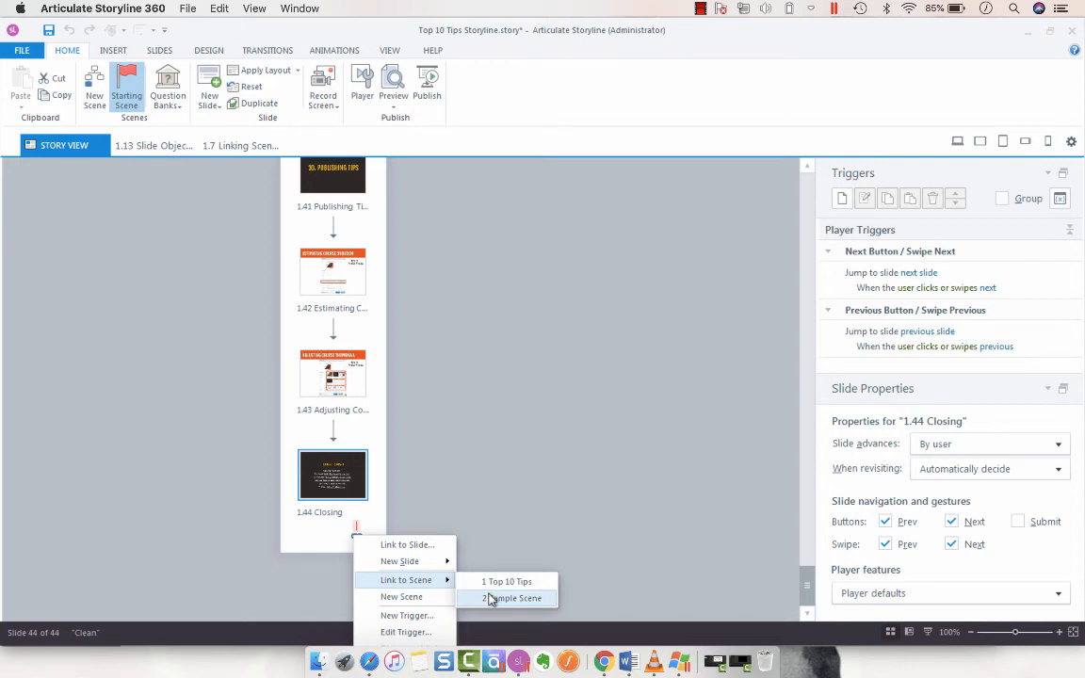
Step: Link 1.44 Closing to 2 Sample Scene and check the connecting arrow in Story View
{"action": "left_click", "coordinate": [513, 599]}
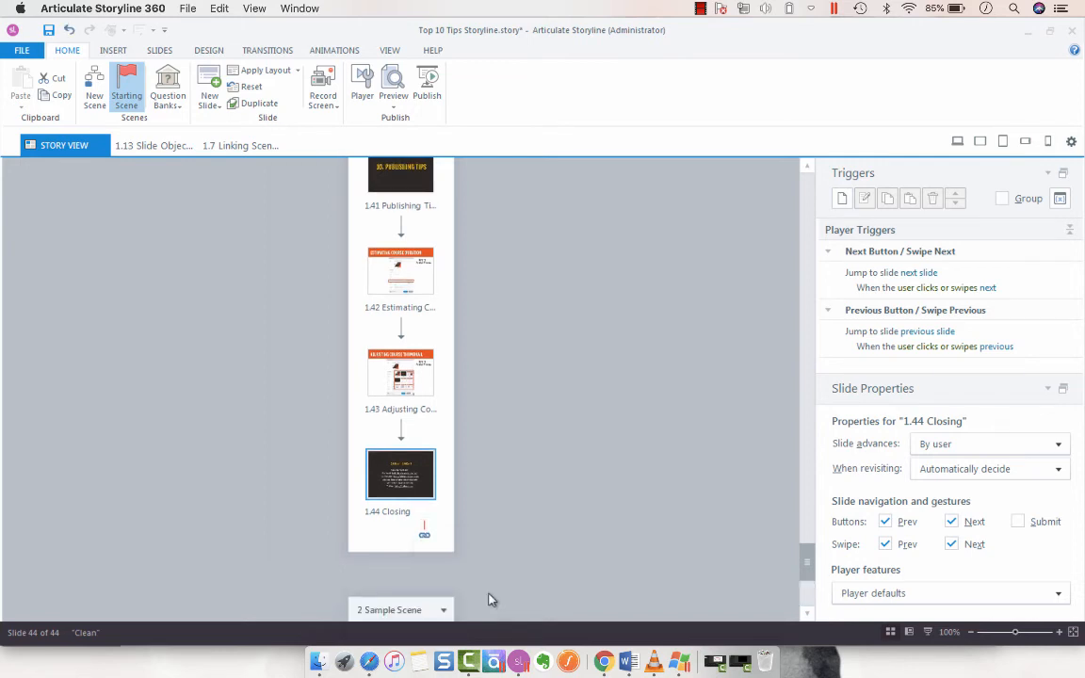
{"action": "scroll", "scroll_direction": "down", "scroll_amount": 3}
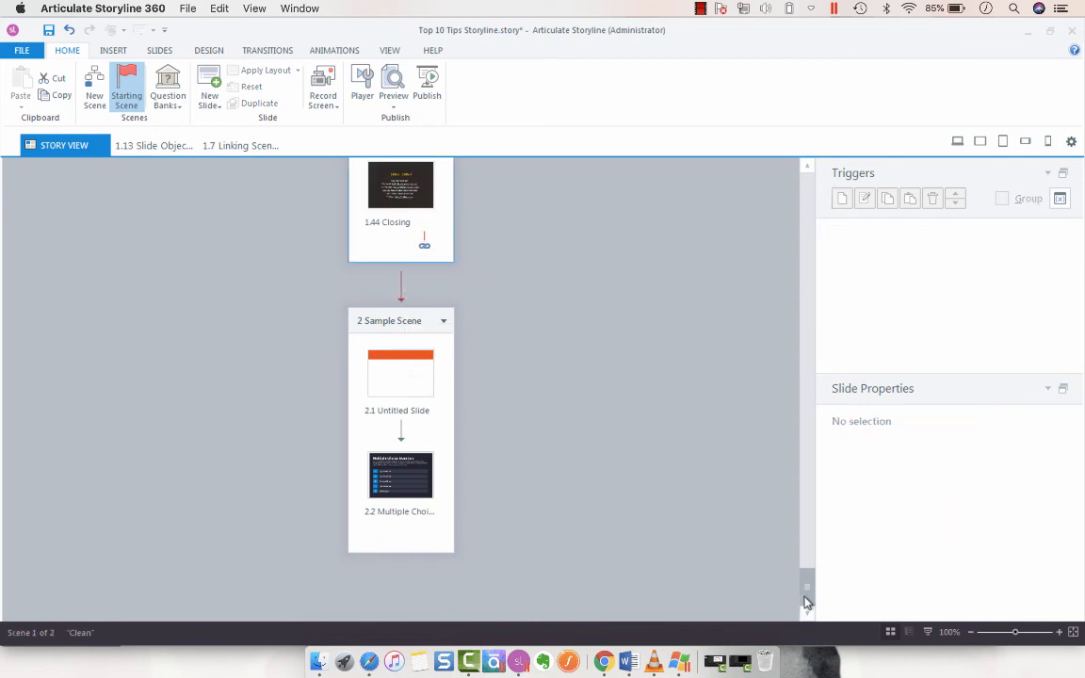
{"action": "scroll", "scroll_direction": "up", "scroll_amount": 3}
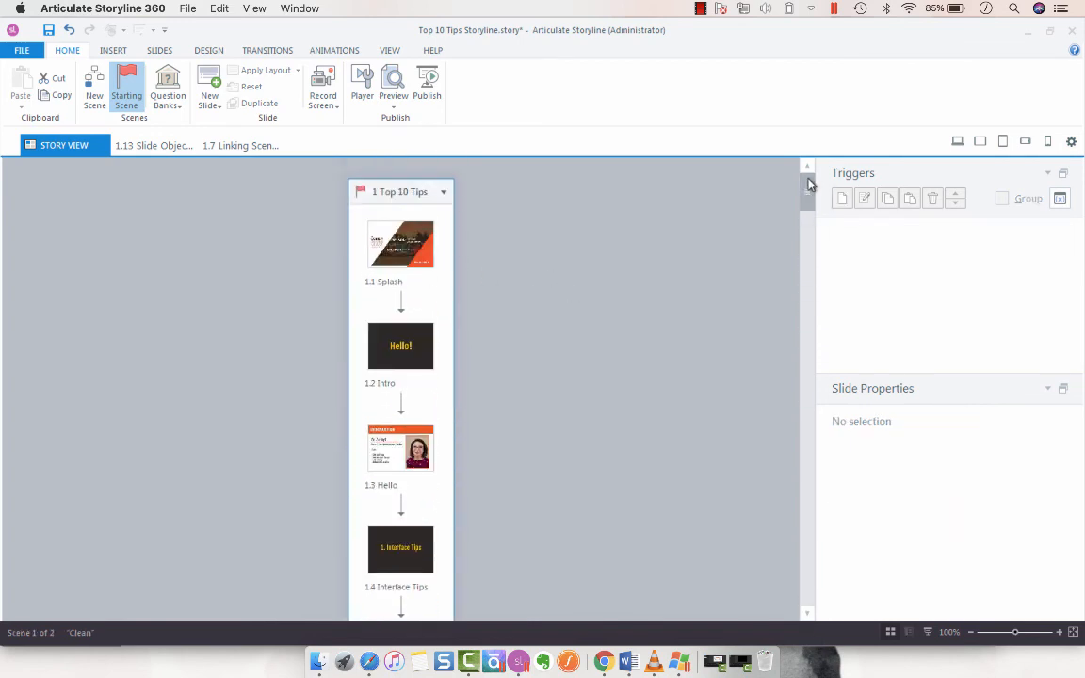